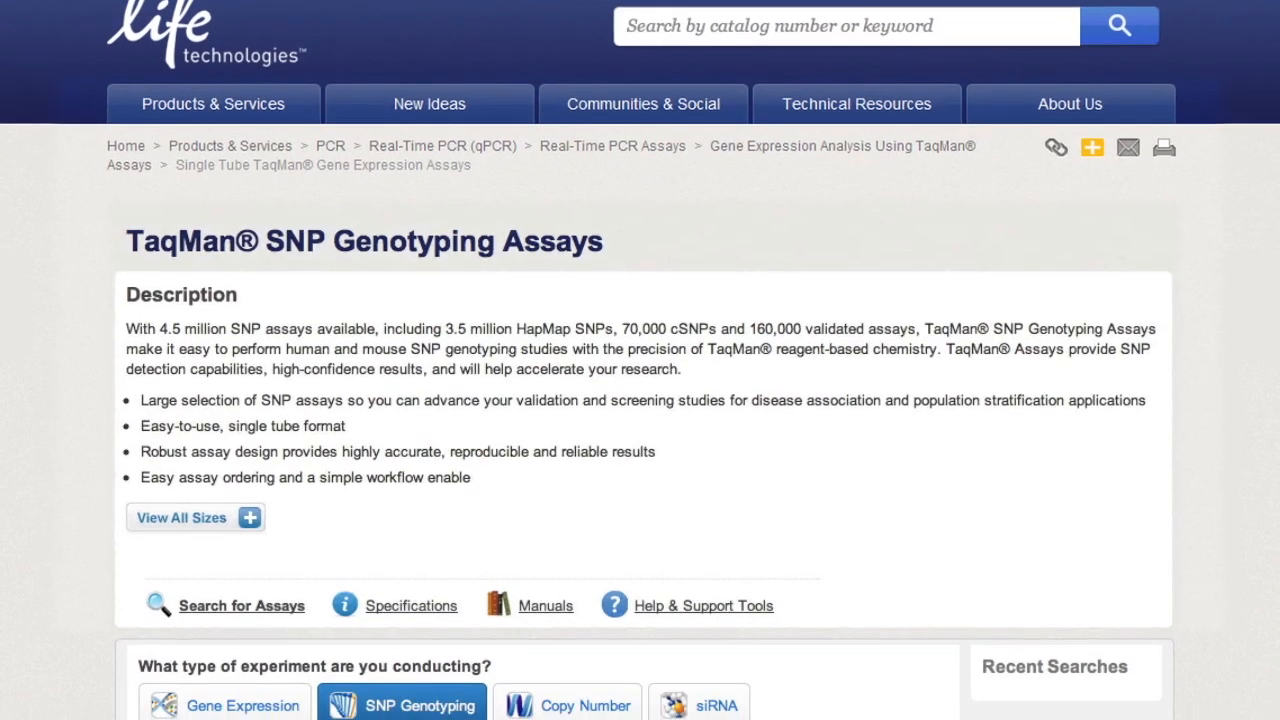
- Select Human as the species, enter CYP2D6 and begin a chromosome 22 location range
scroll(down, 3)
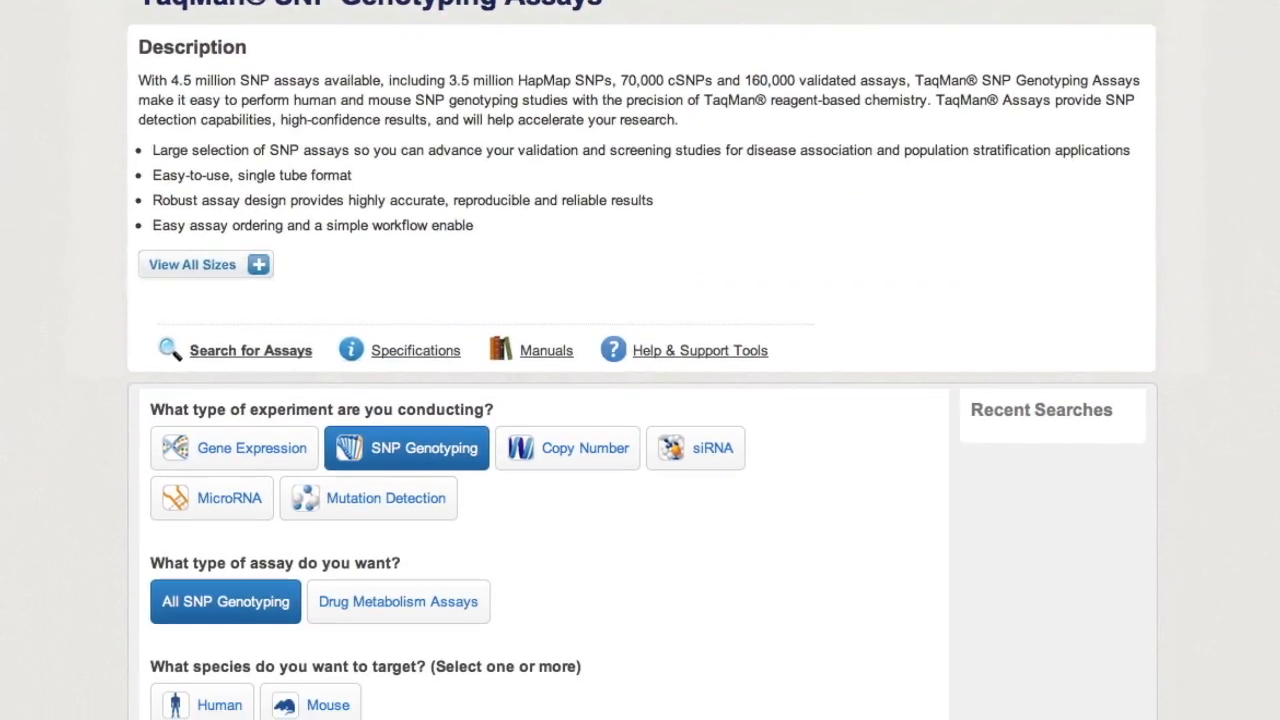
scroll(down, 3)
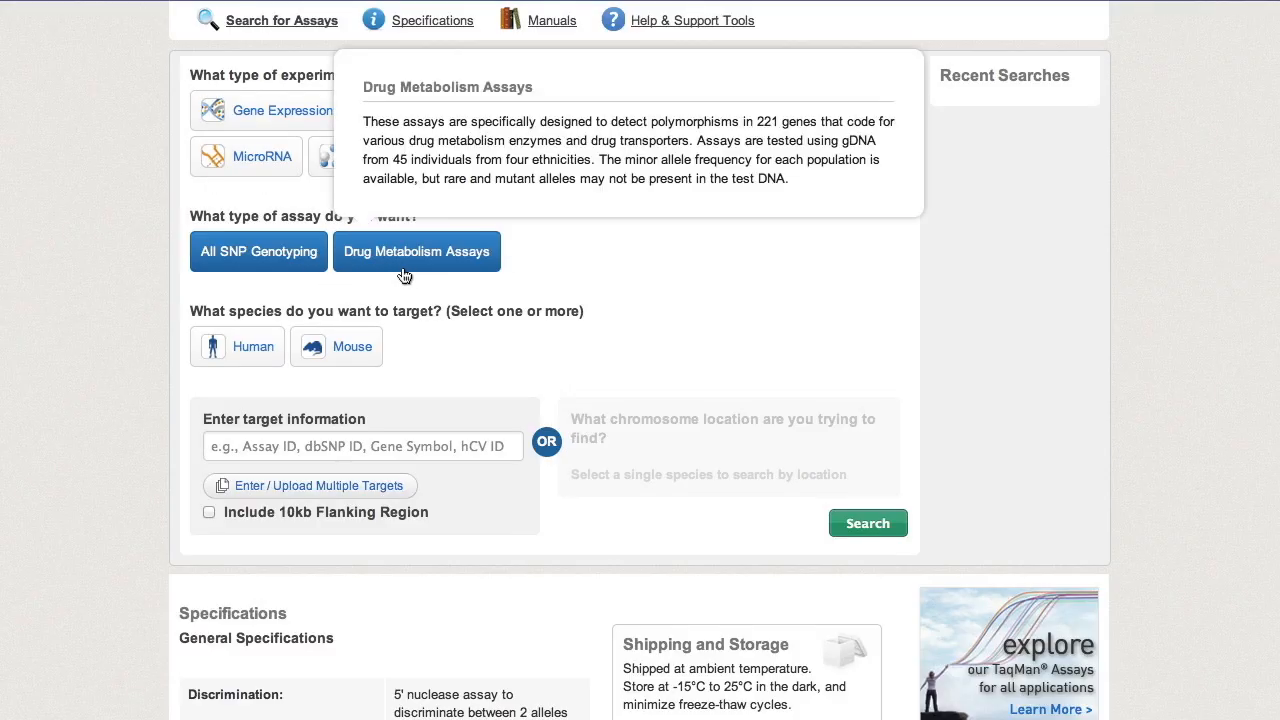
click(236, 346)
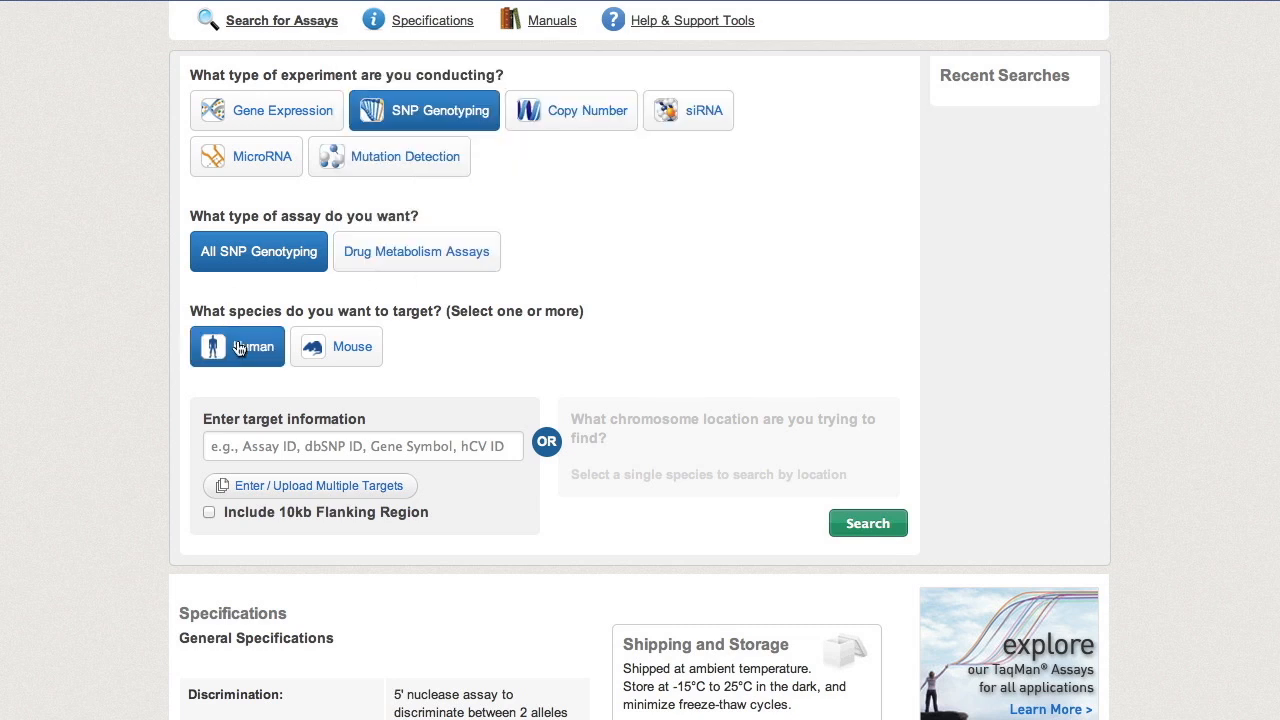
text(CYP2D)
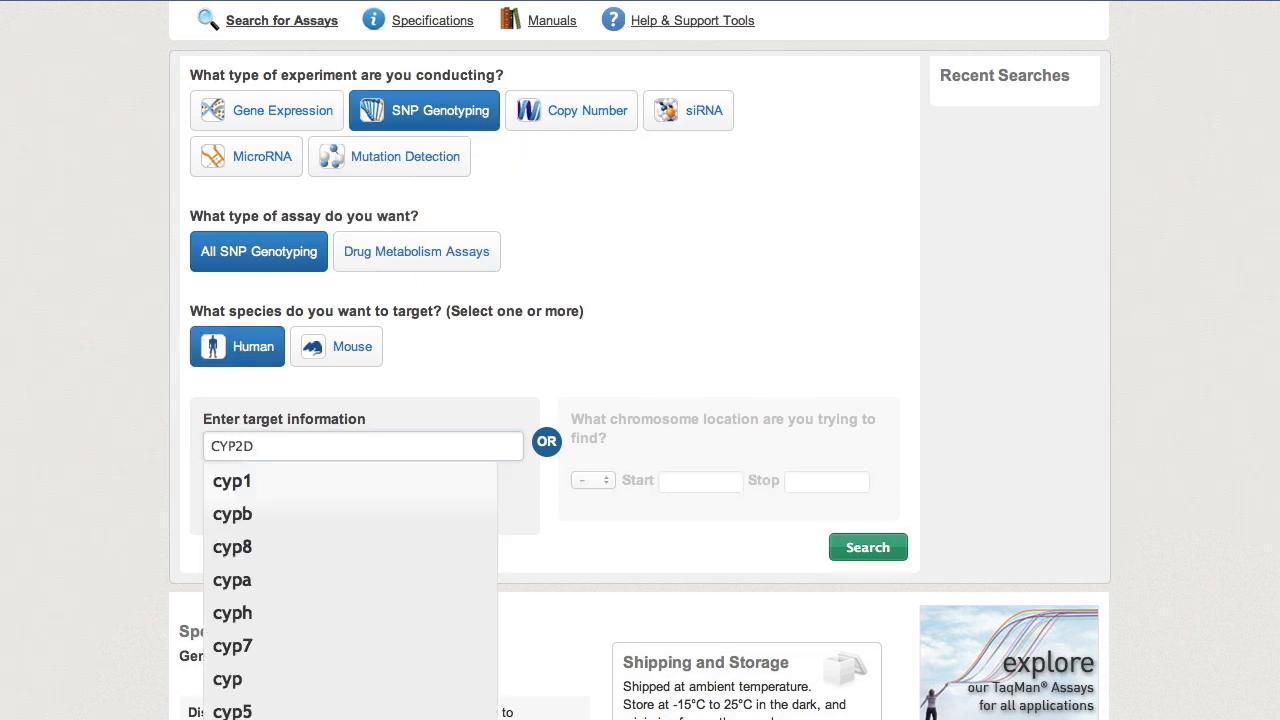
click(588, 480)
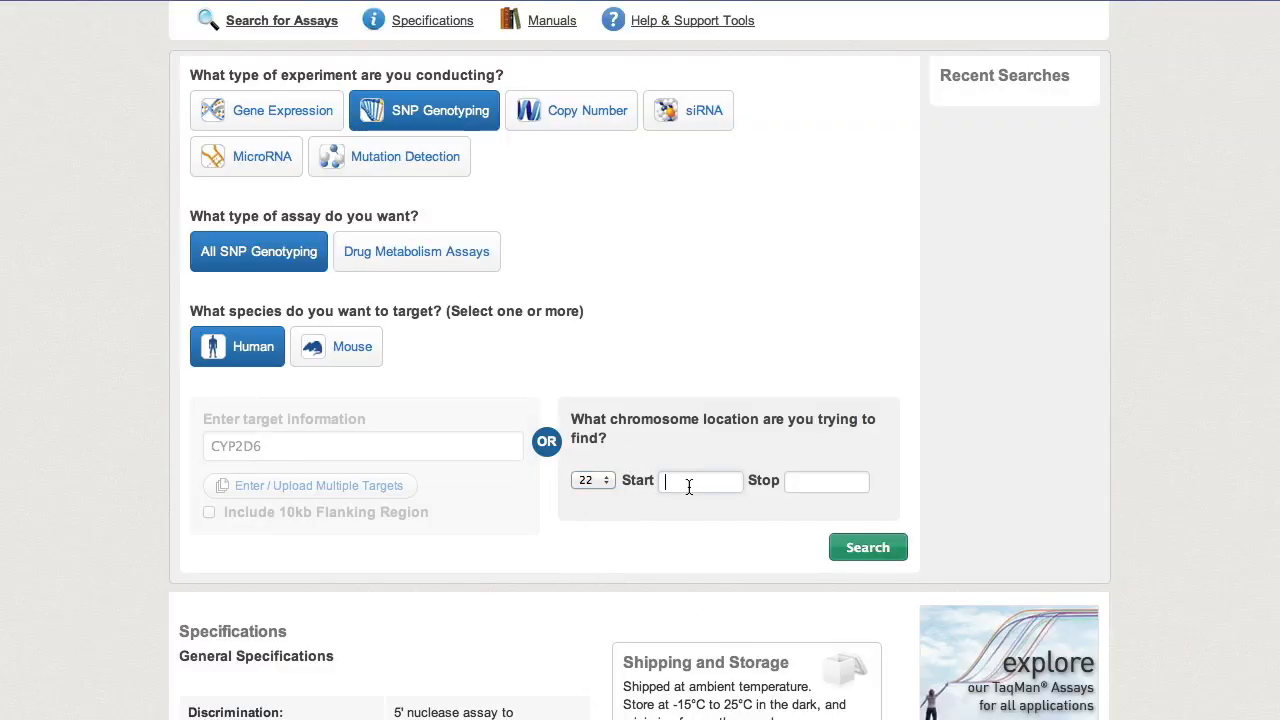
- Search from start 42505086, then filter to CYP2D6 intragenic DME assays, leaving 35
text(42505086)
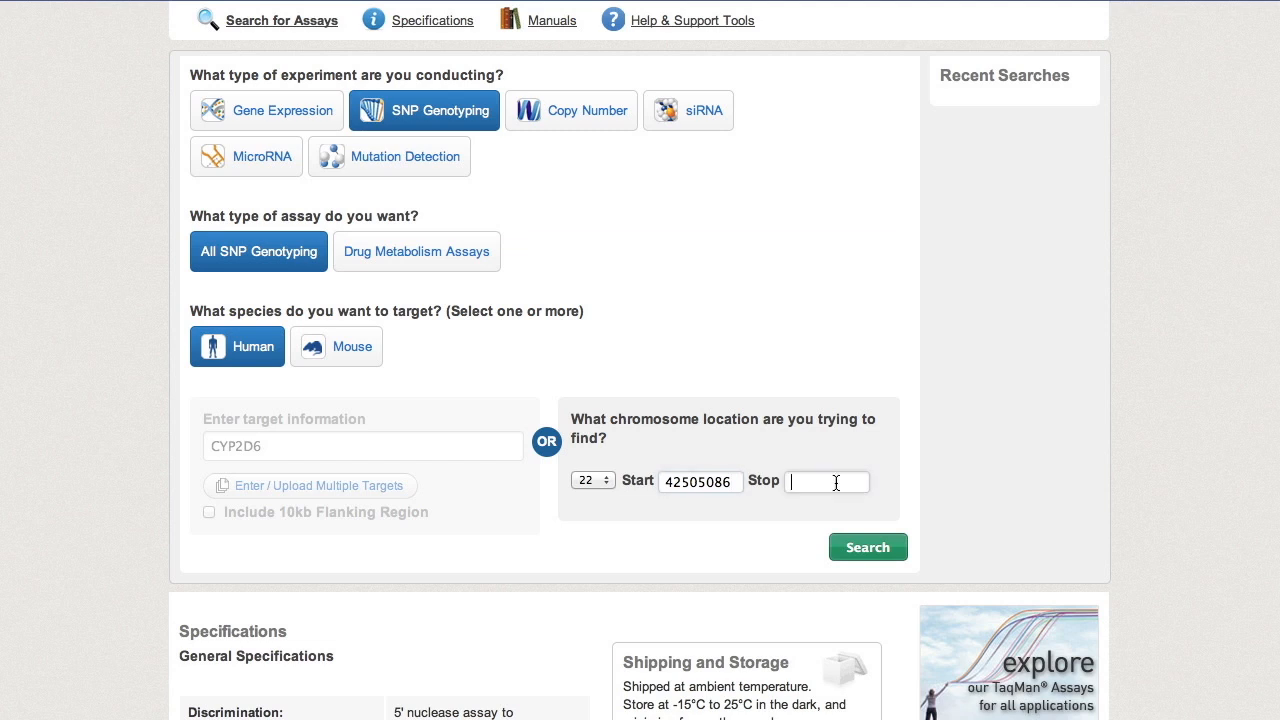
click(868, 548)
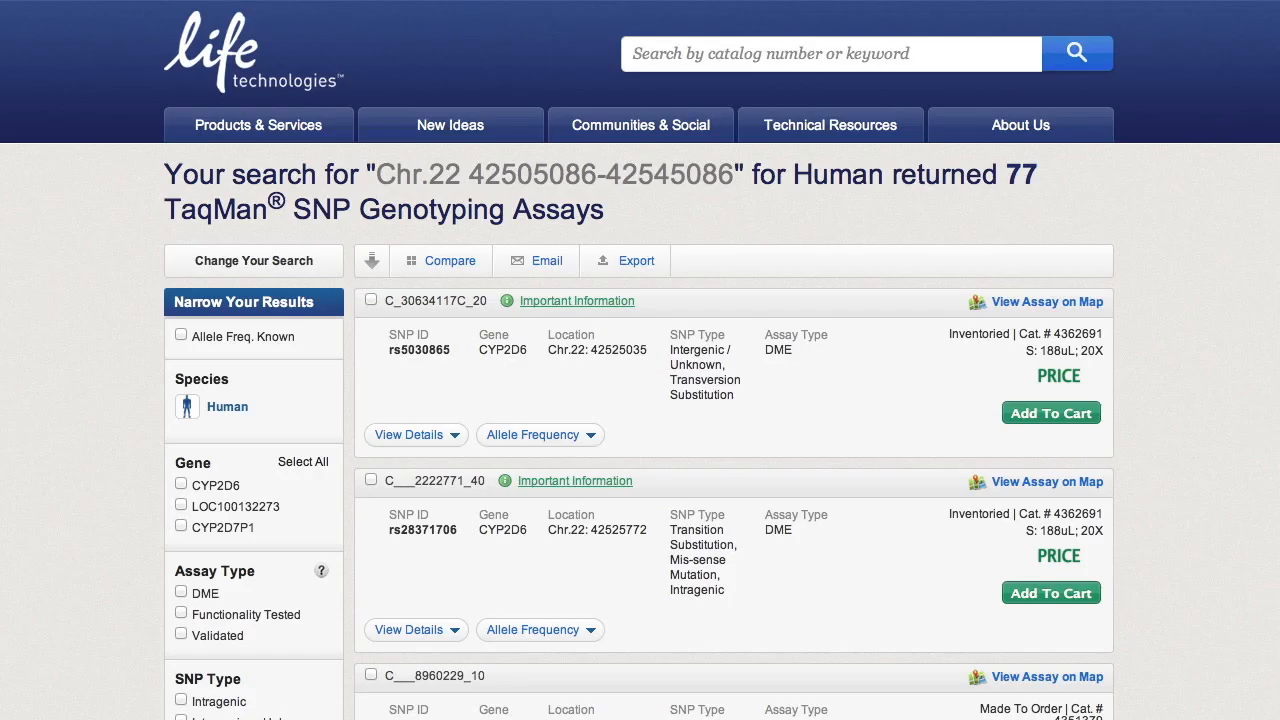
scroll(down, 3)
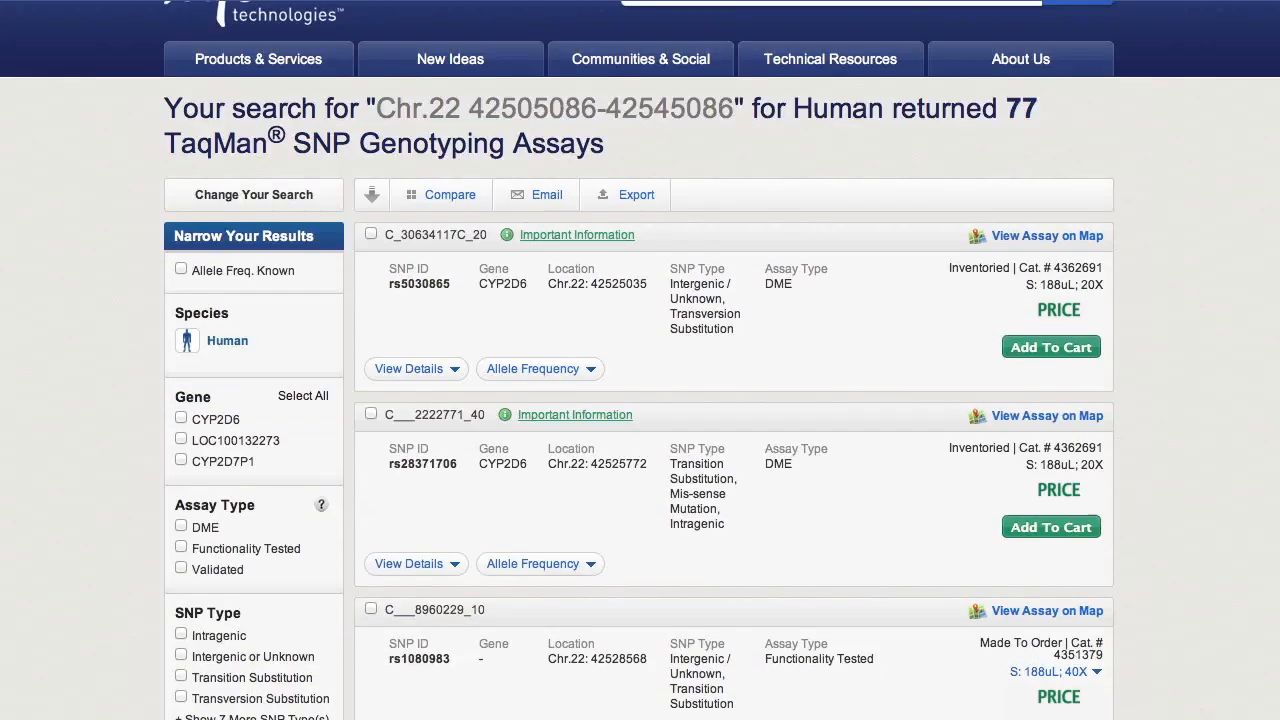
scroll(up, 3)
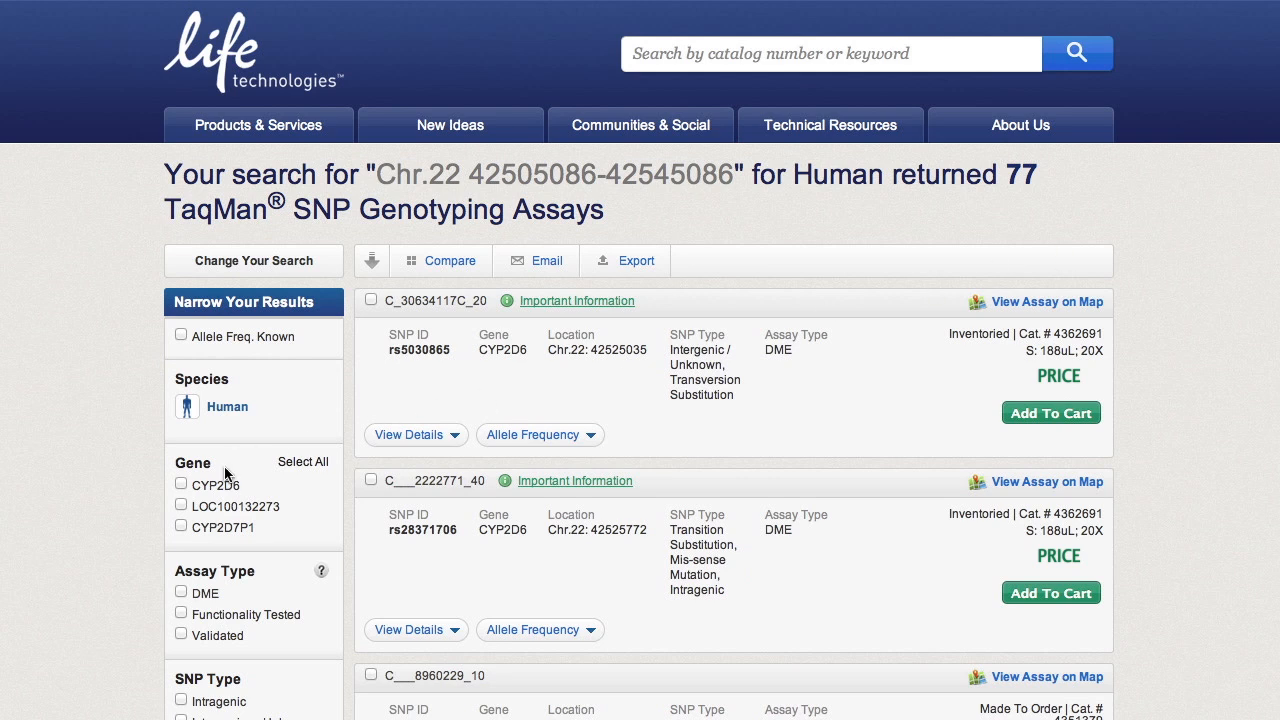
click(180, 482)
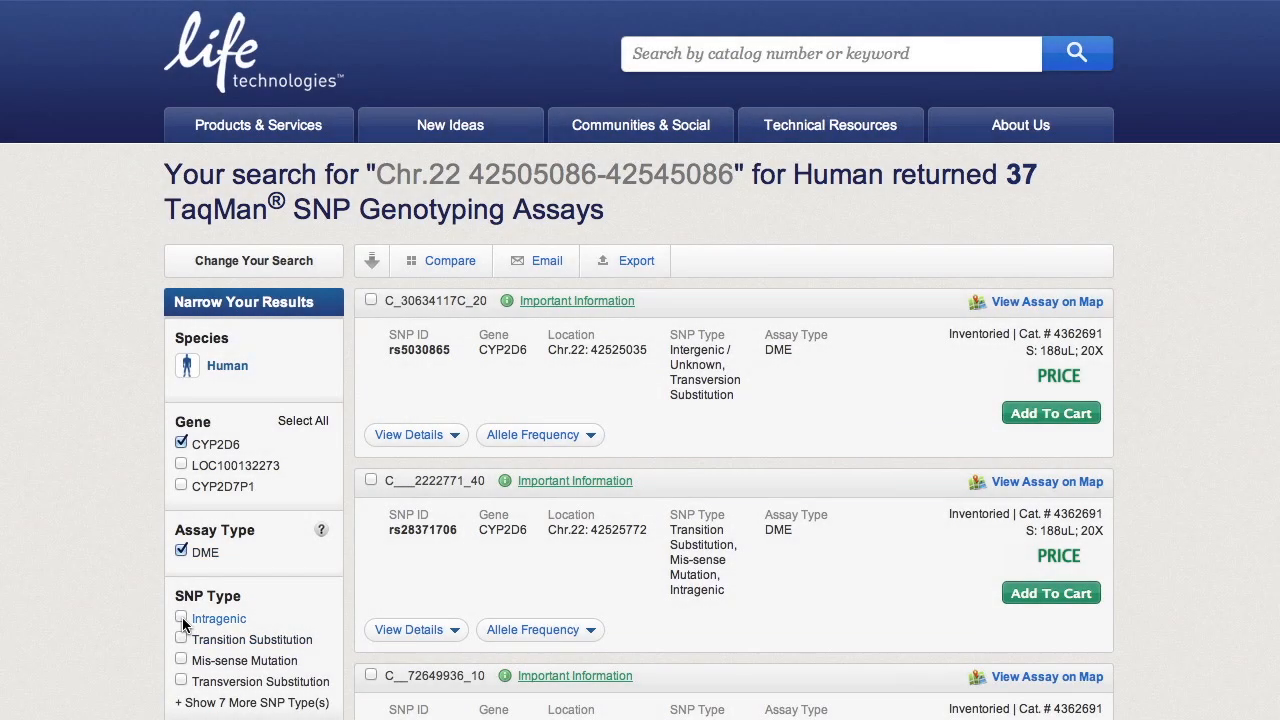
click(180, 618)
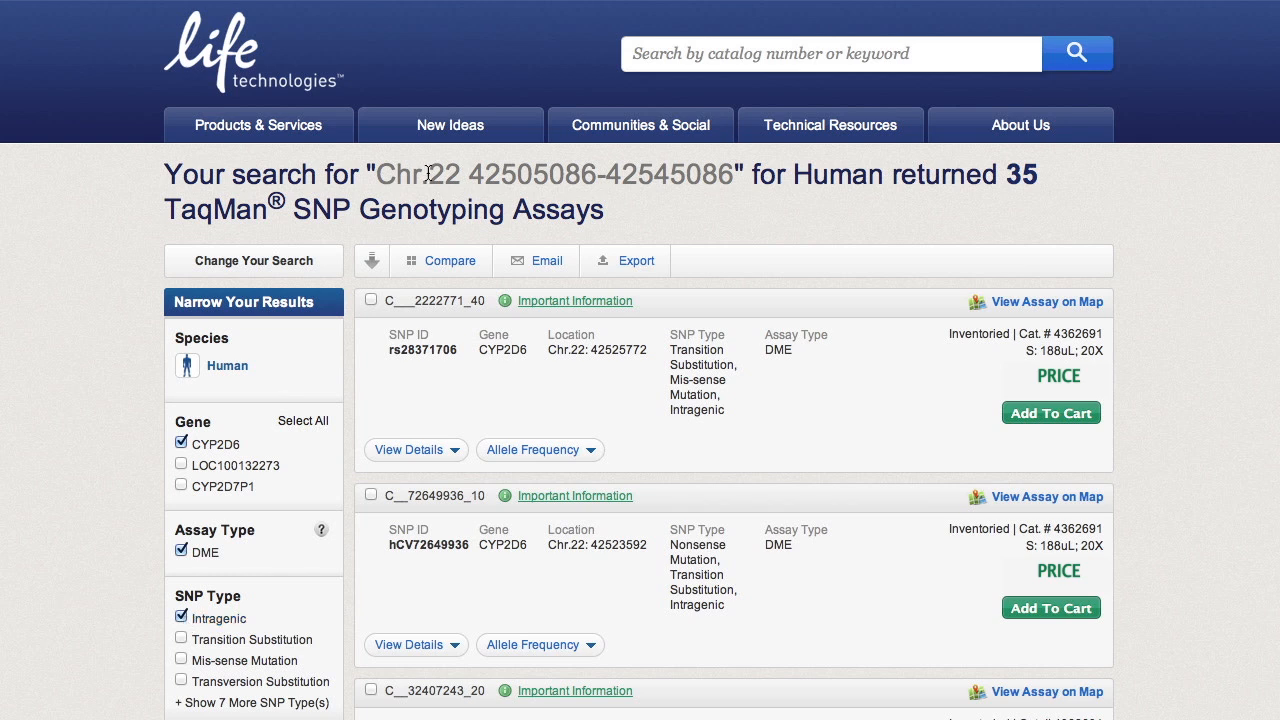
- View rs769258's details and allele frequencies, then check the first three assays including C__72649936_10
scroll(down, 3)
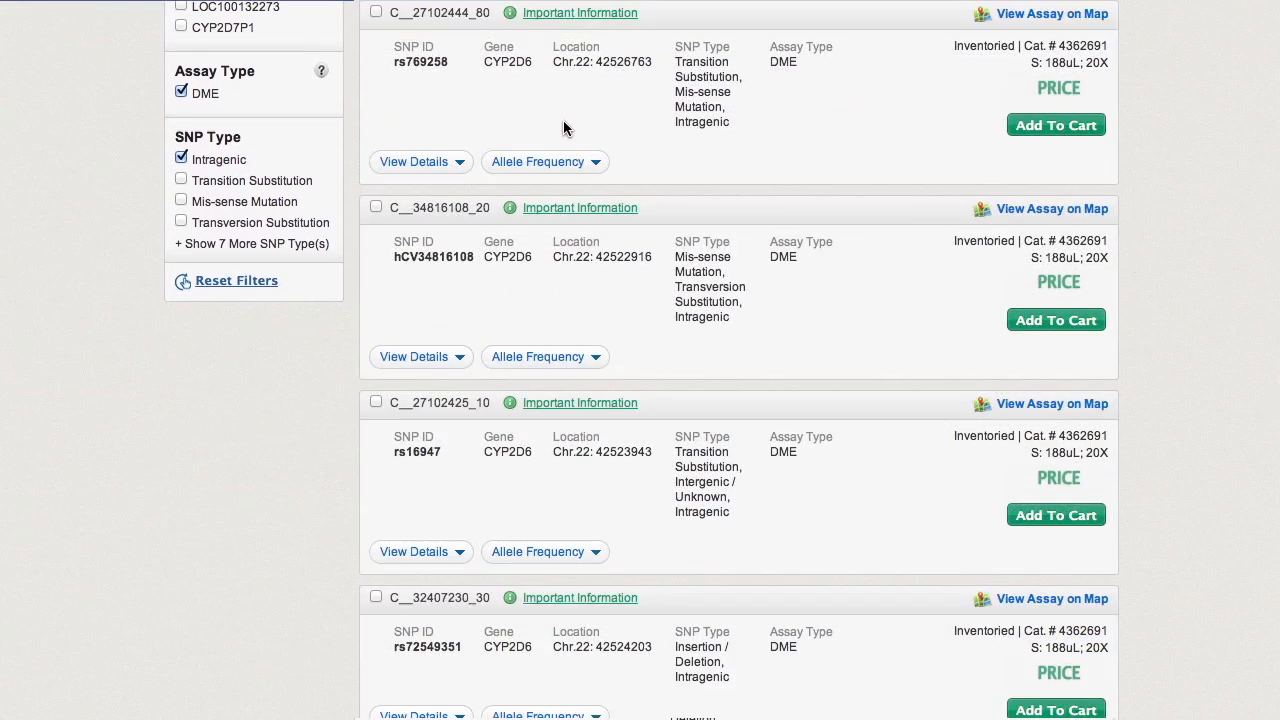
click(412, 160)
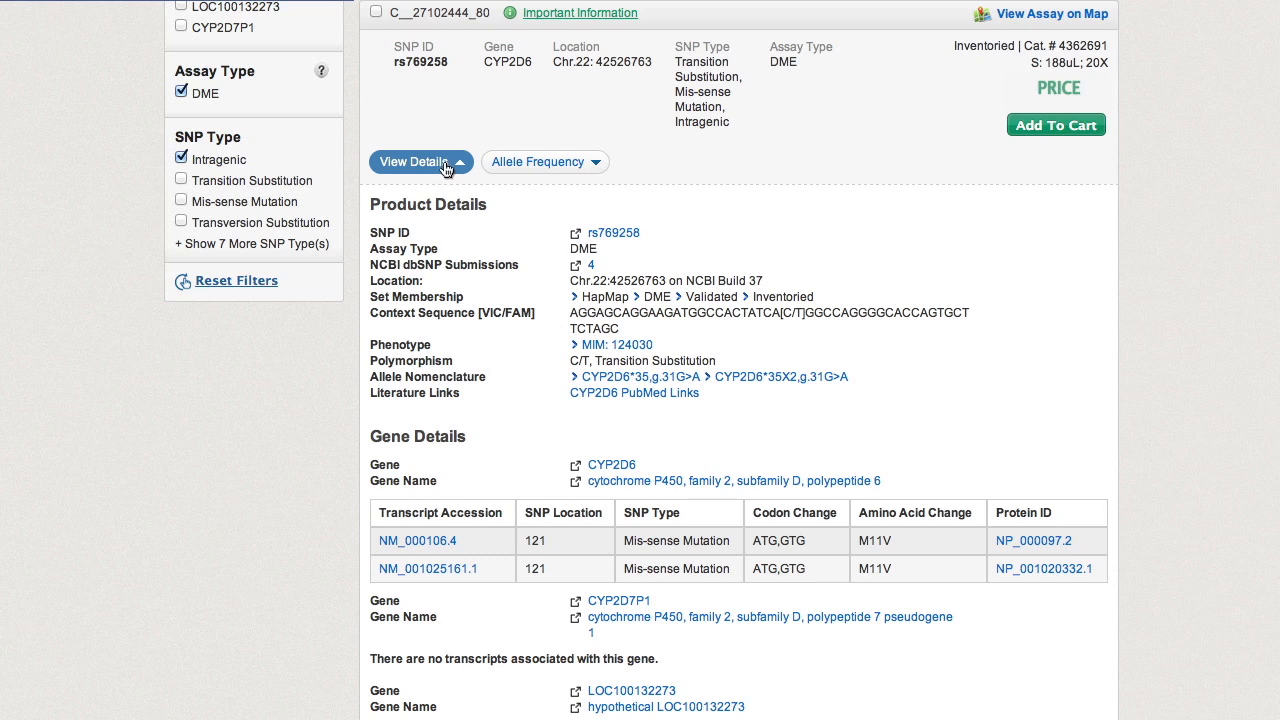
mouse_move(422, 200)
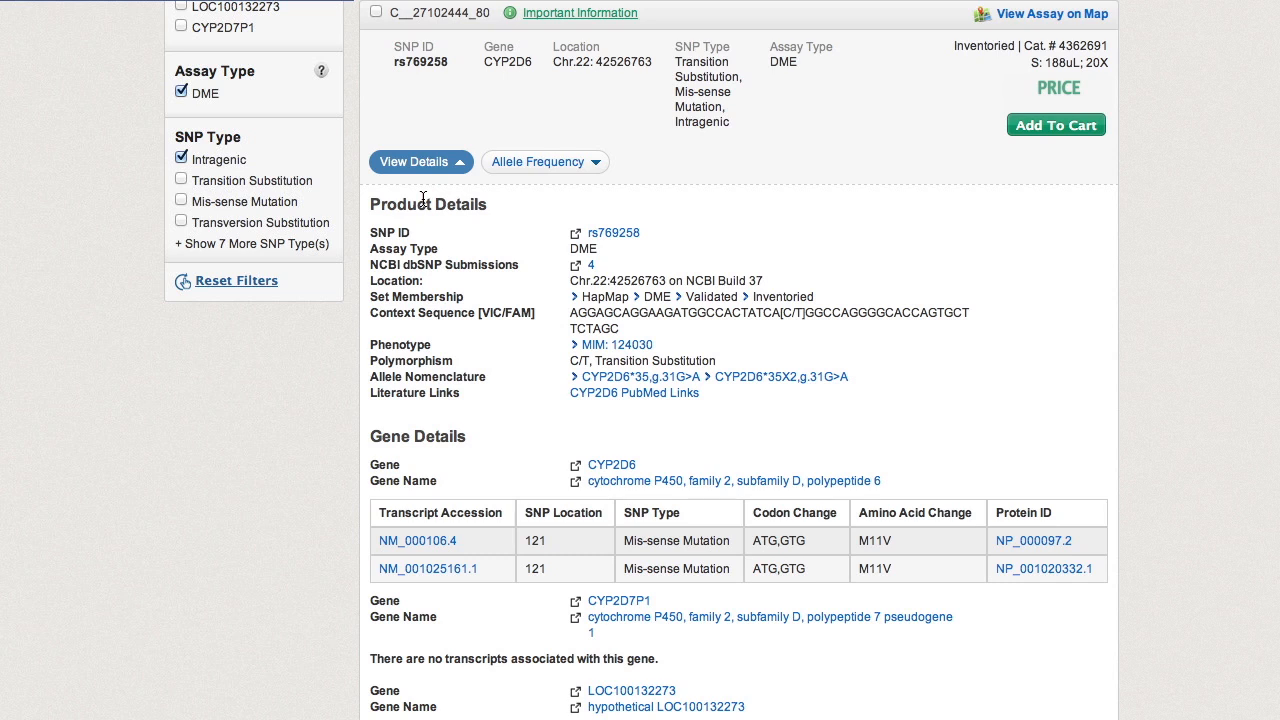
mouse_move(578, 178)
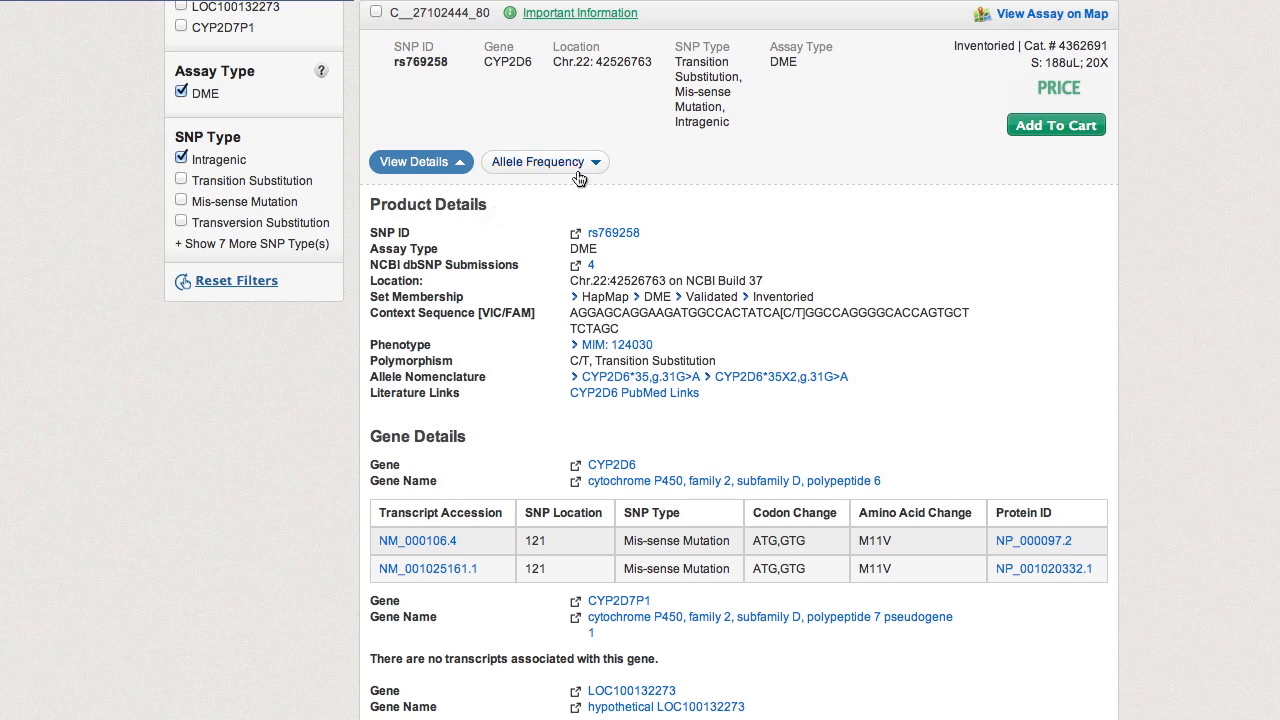
click(544, 160)
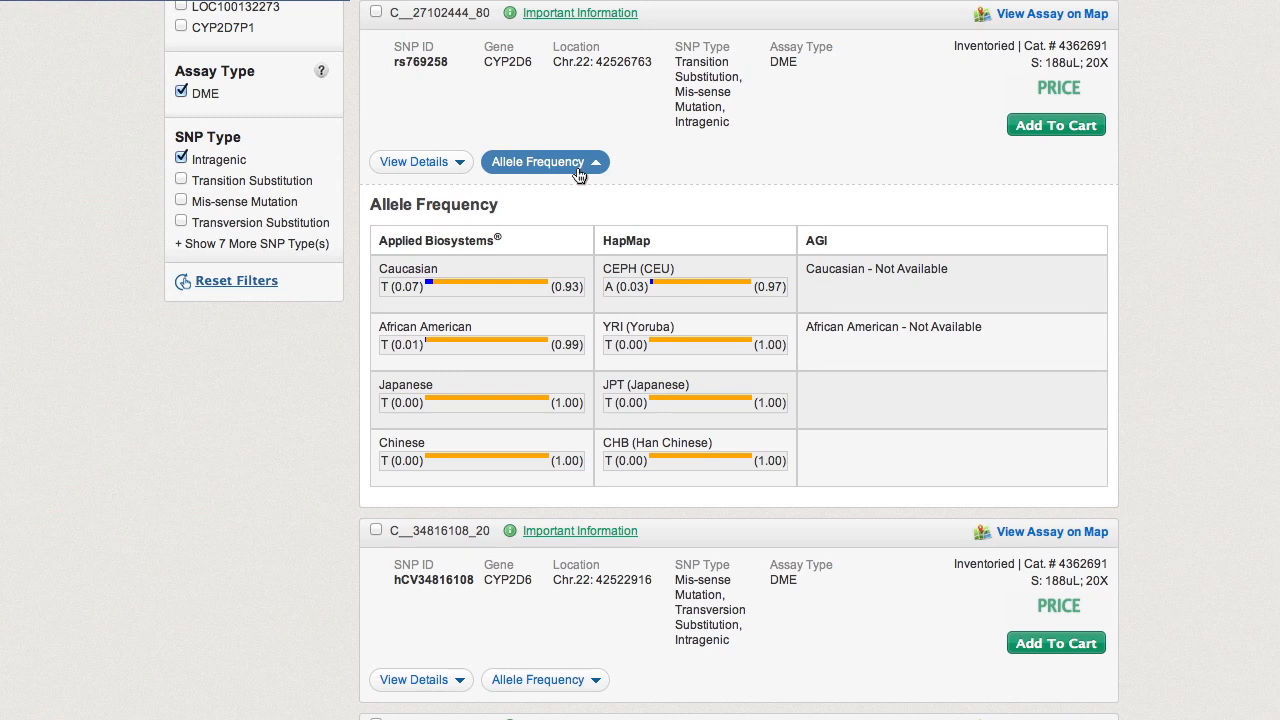
click(1052, 12)
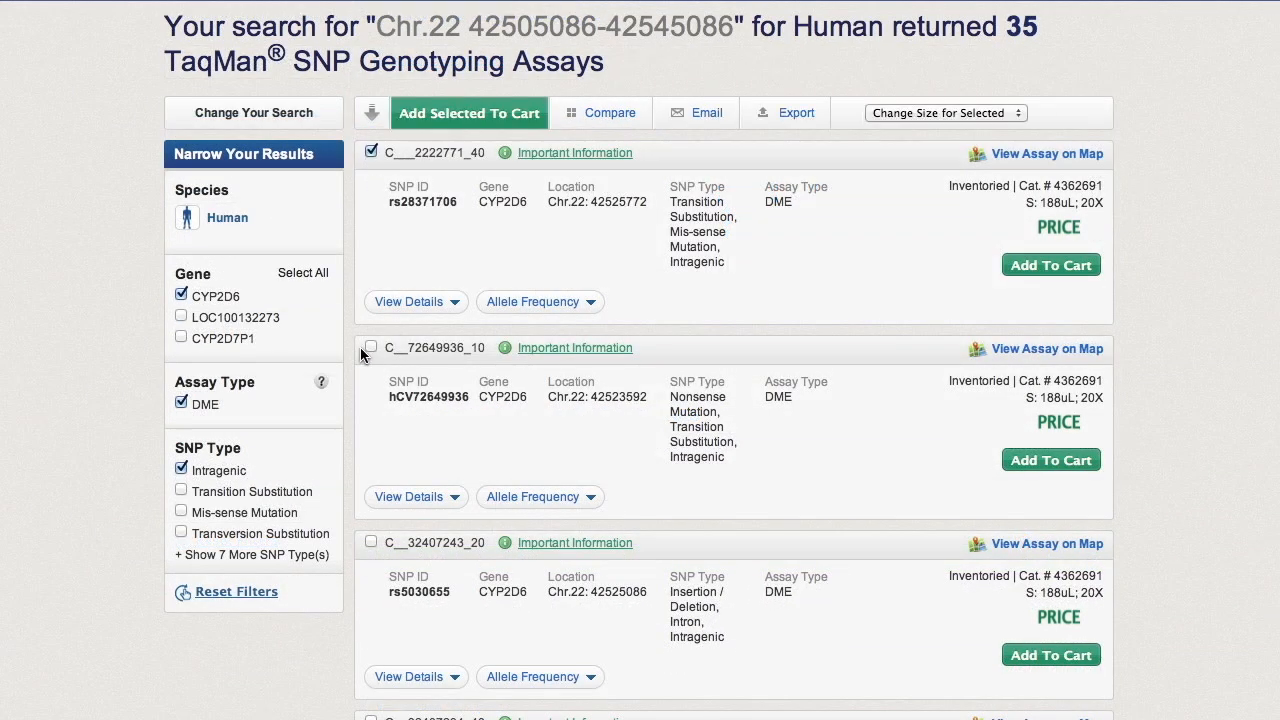
click(372, 346)
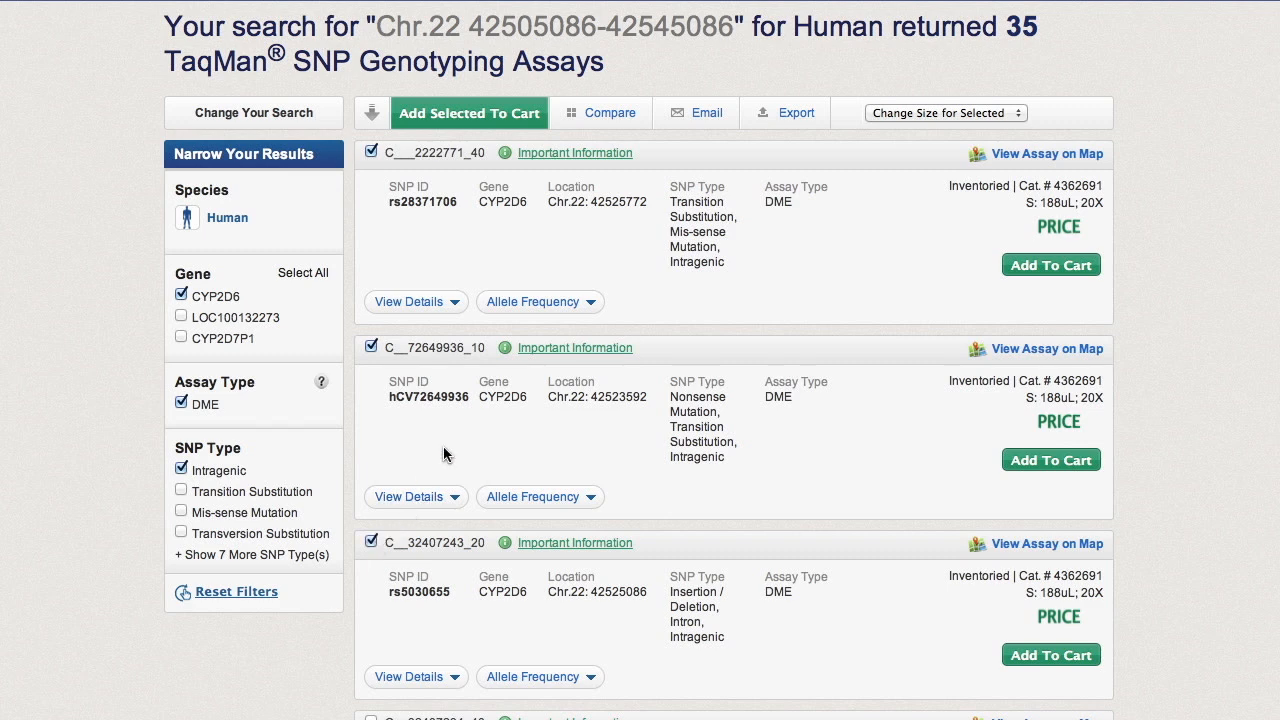
mouse_move(618, 120)
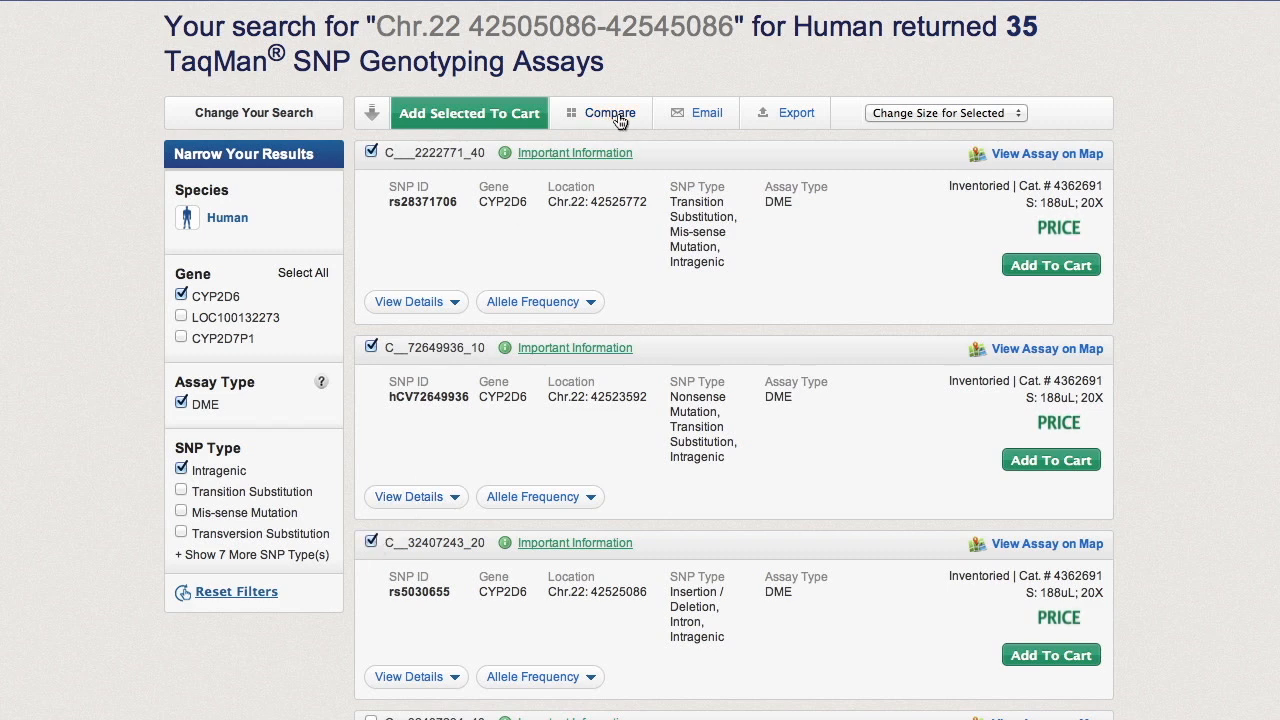
- Compare the three selected CYP2D6 assays and add C__72649936_10 to the cart
click(600, 112)
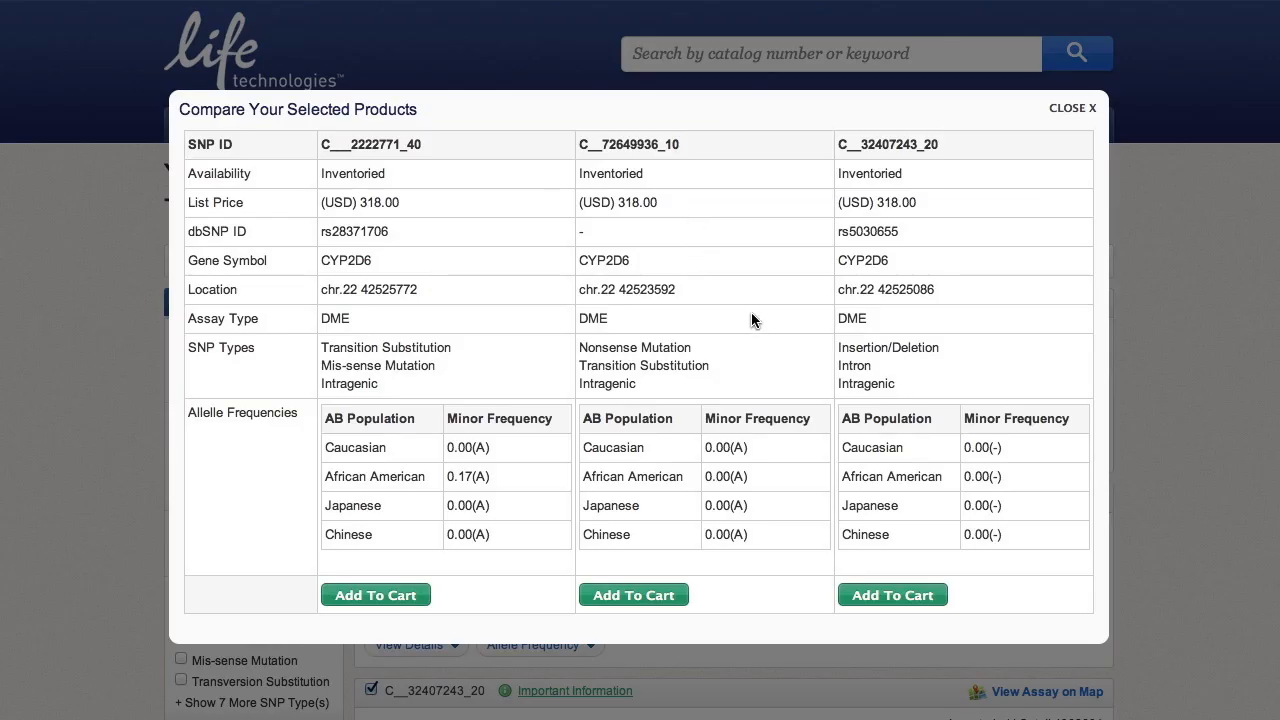
mouse_move(508, 330)
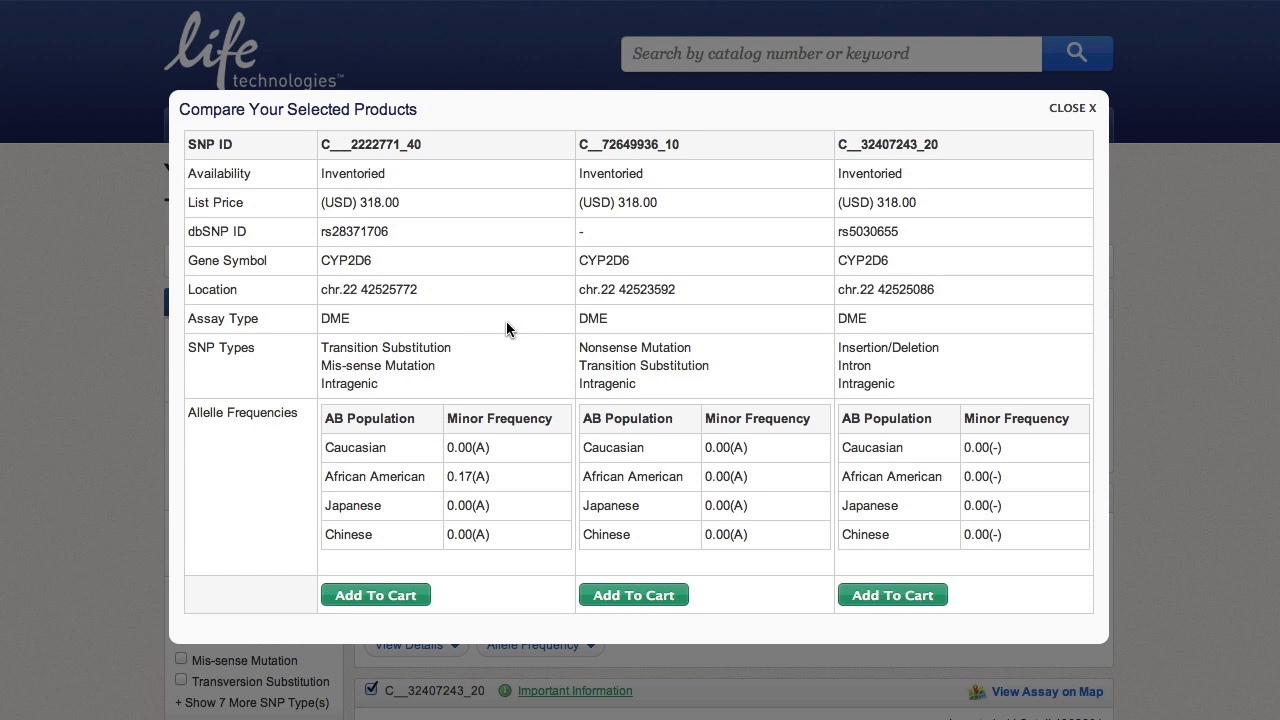
mouse_move(712, 324)
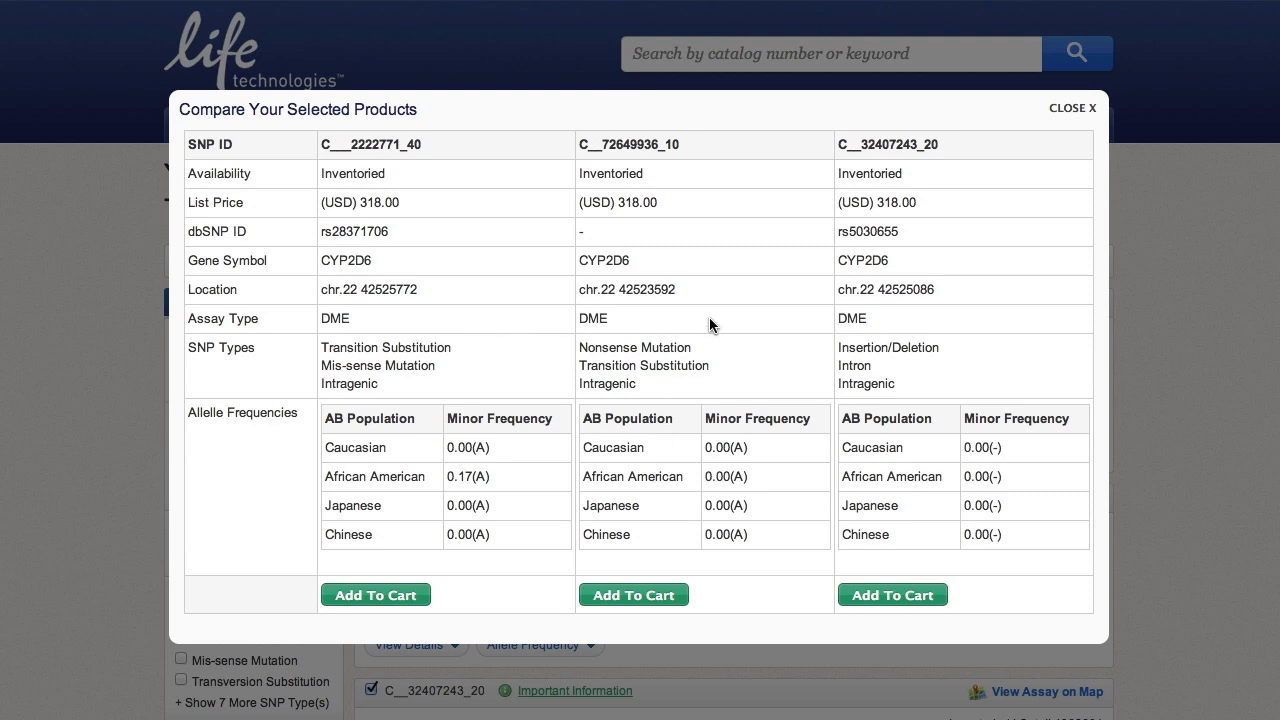
click(632, 594)
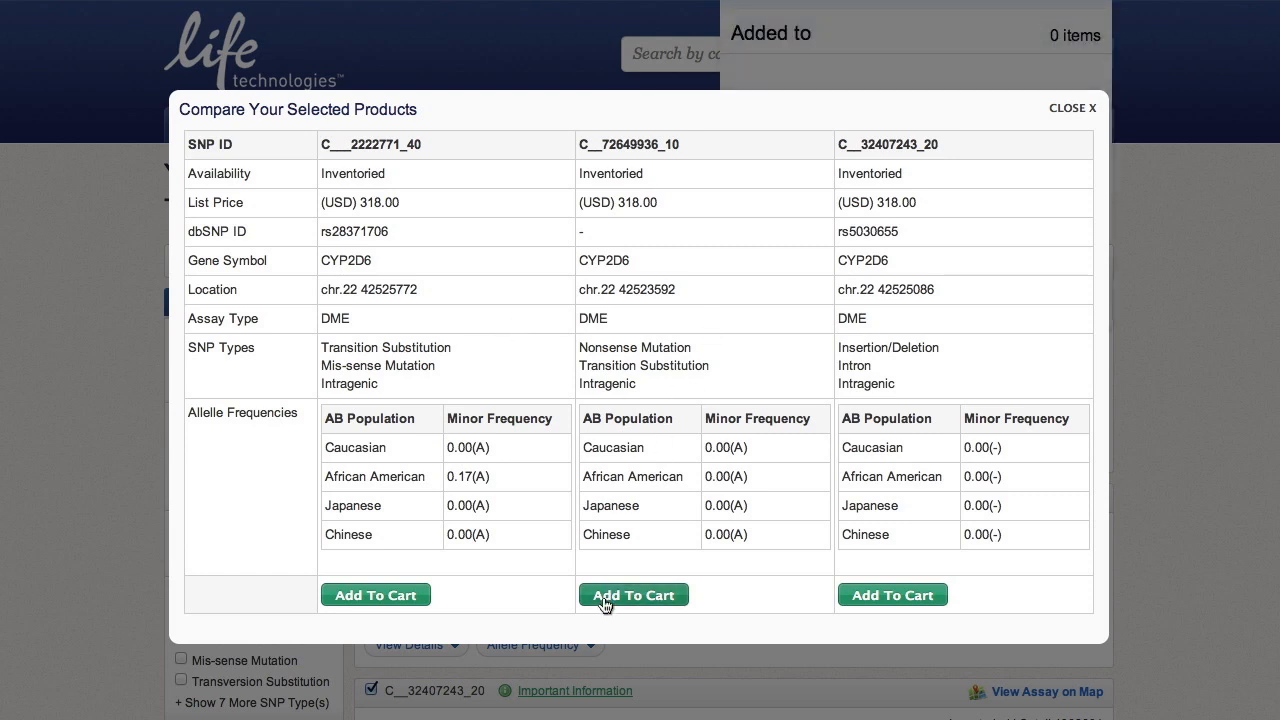